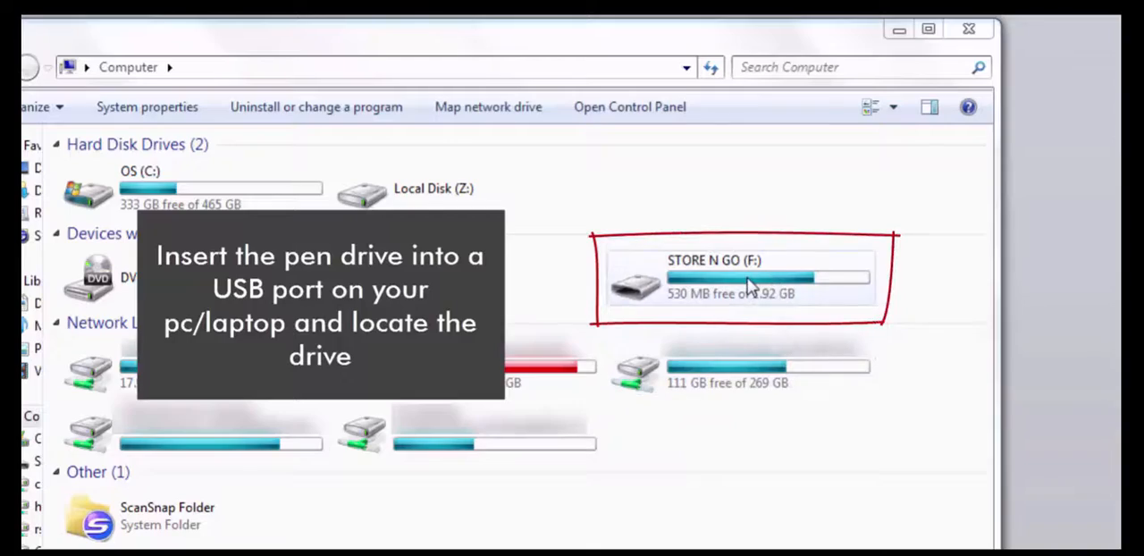
# Step: Launch BitLocker Drive Encryption for the STORE N GO (F:) pen drive
pyautogui.rightClick(737, 277)
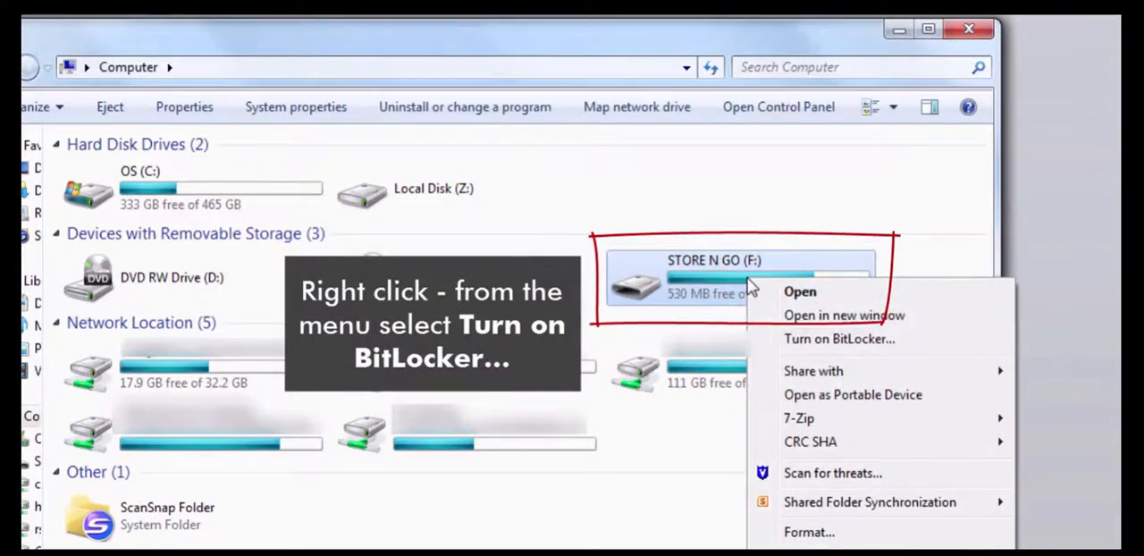
pyautogui.click(838, 337)
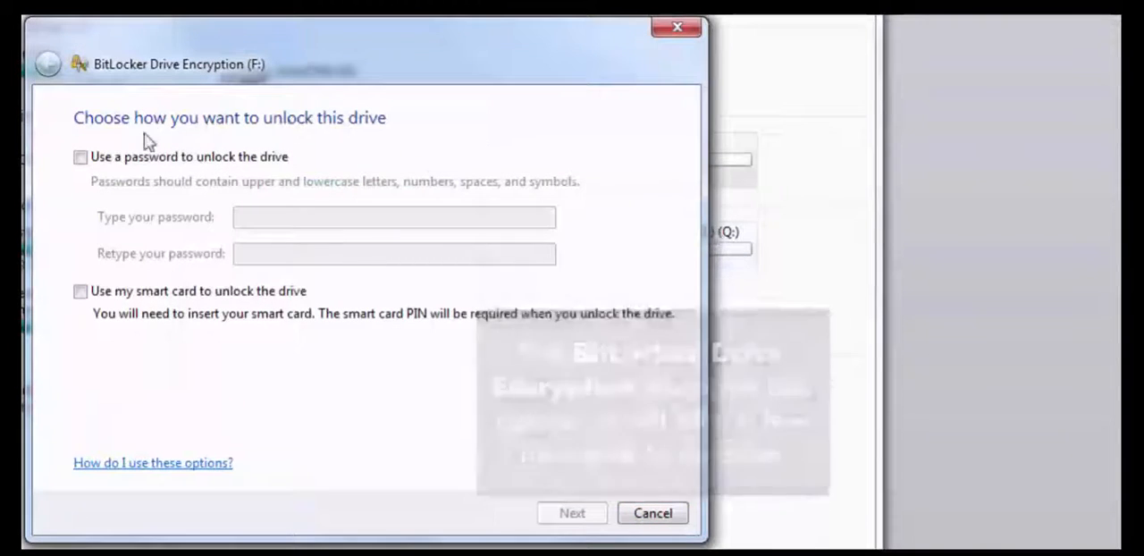
# Step: Protect drive F: with a password and continue to recovery key options
pyautogui.click(79, 156)
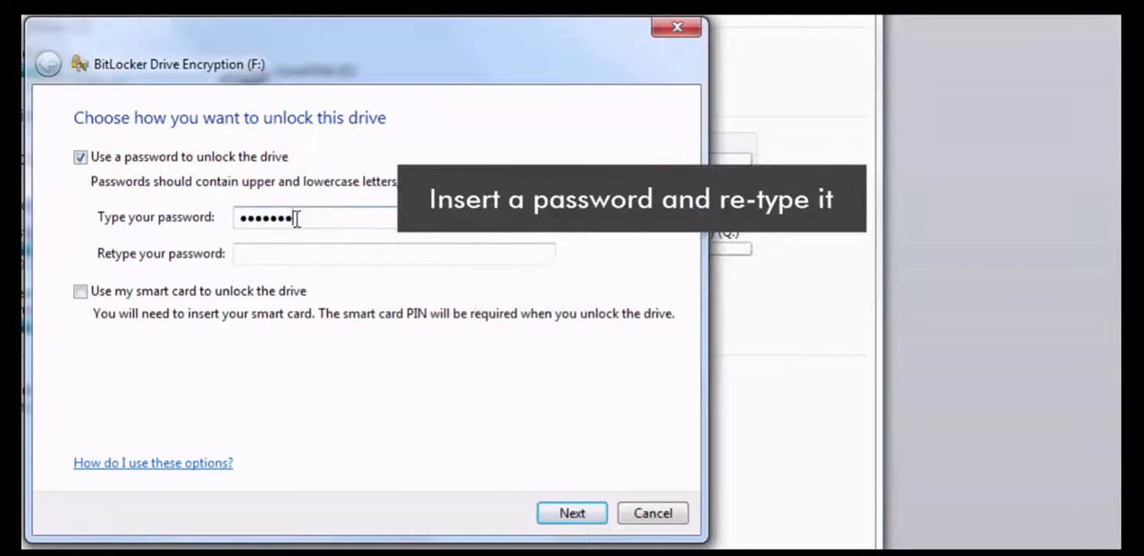
pyautogui.write('password')
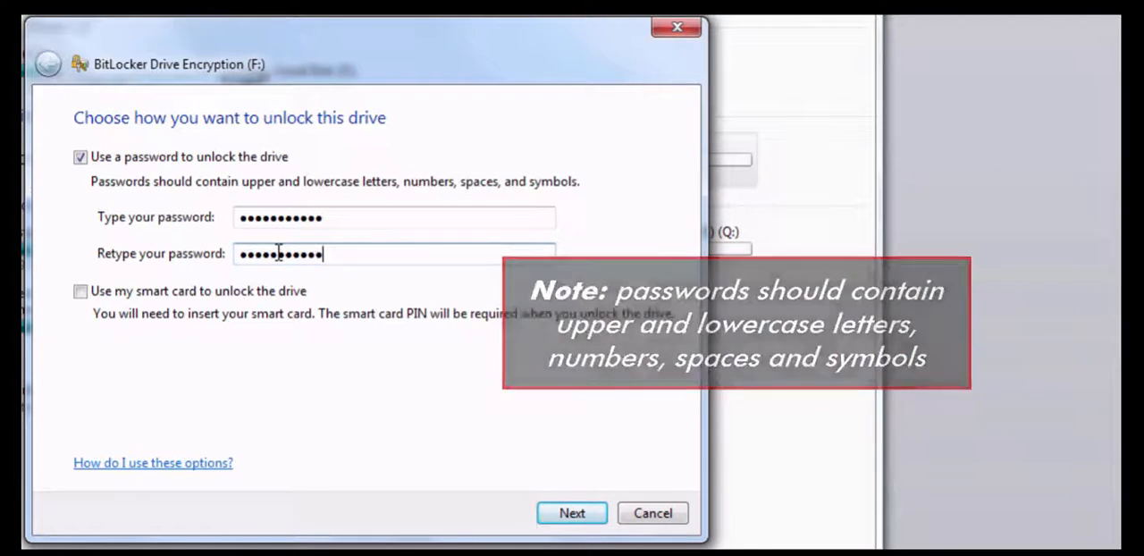
pyautogui.click(571, 512)
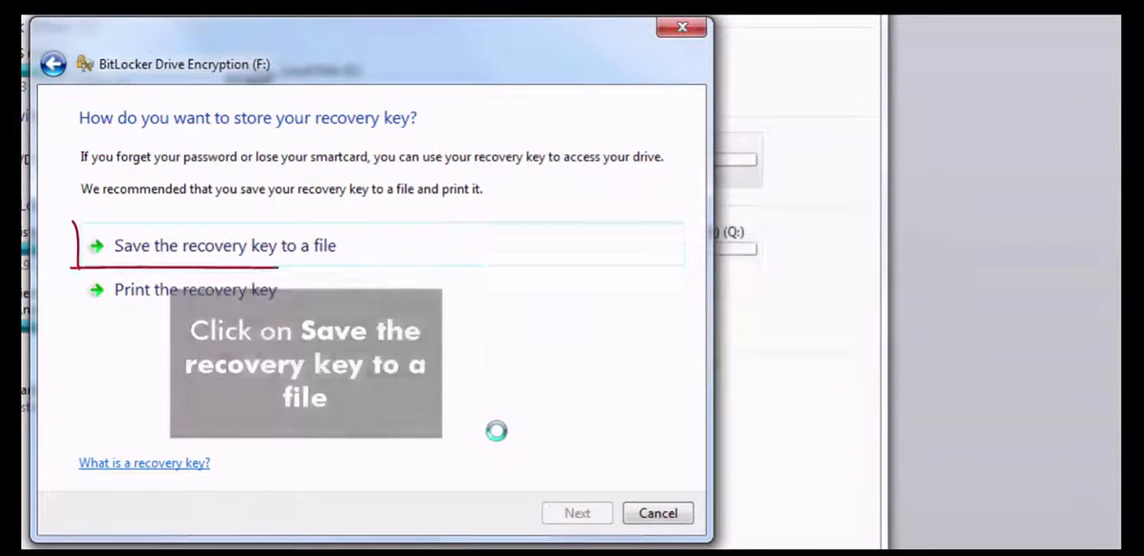
# Step: Save the recovery key to a file, encrypt the drive, and close when done
pyautogui.click(225, 245)
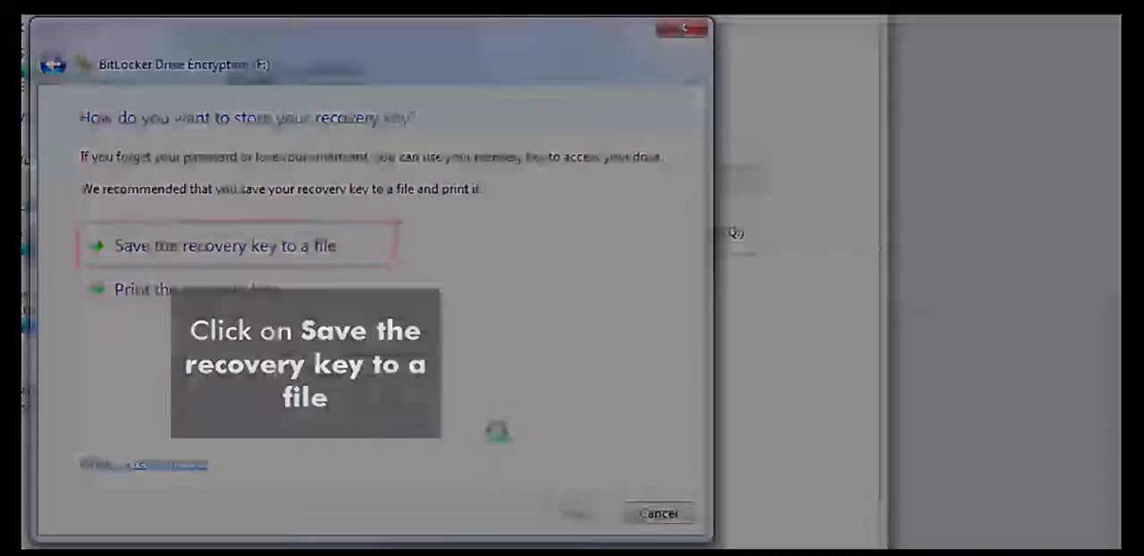
pyautogui.click(237, 246)
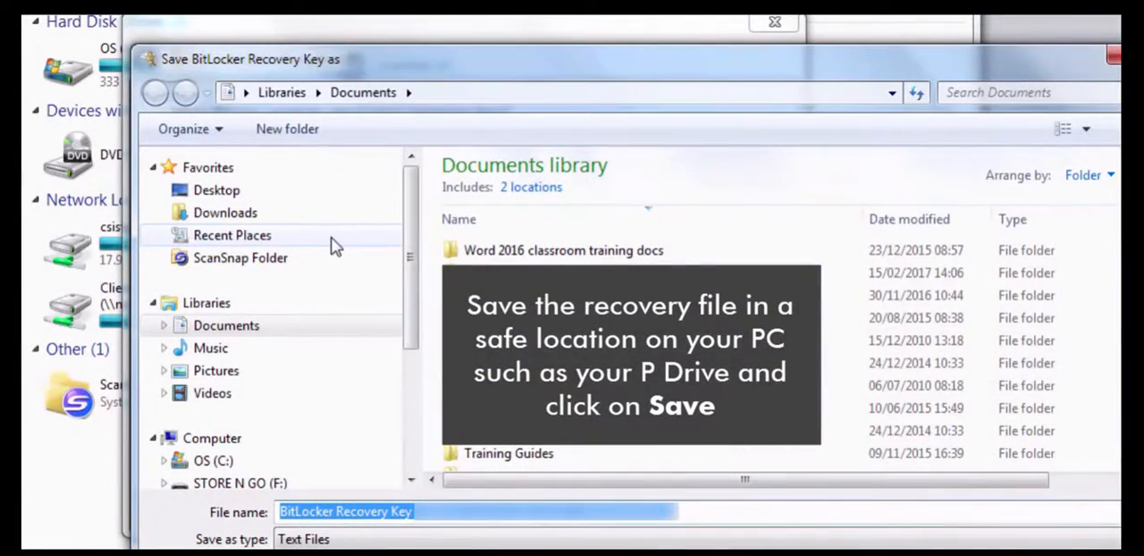
pyautogui.click(542, 513)
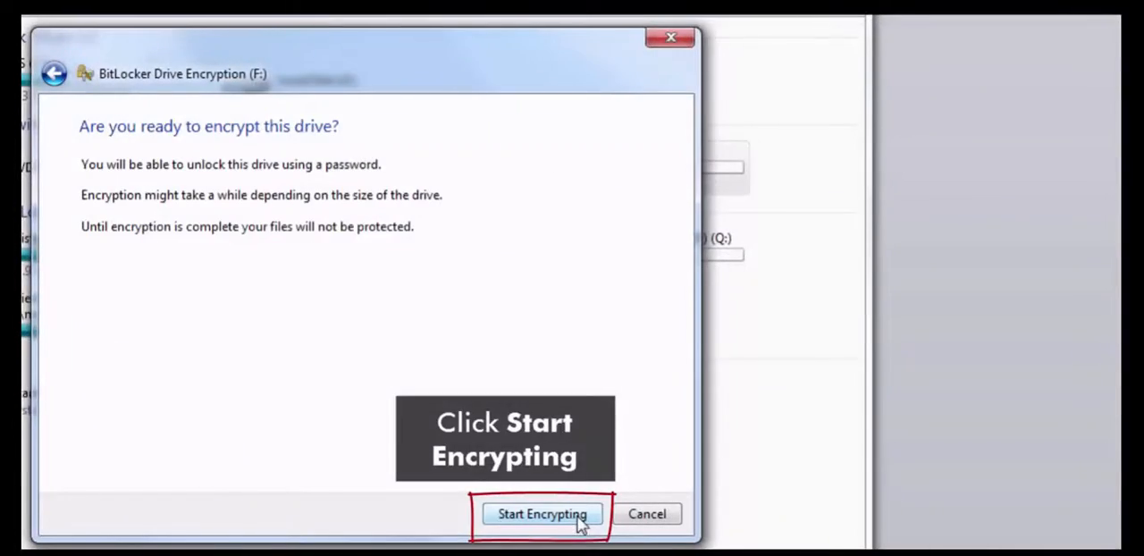
pyautogui.click(542, 514)
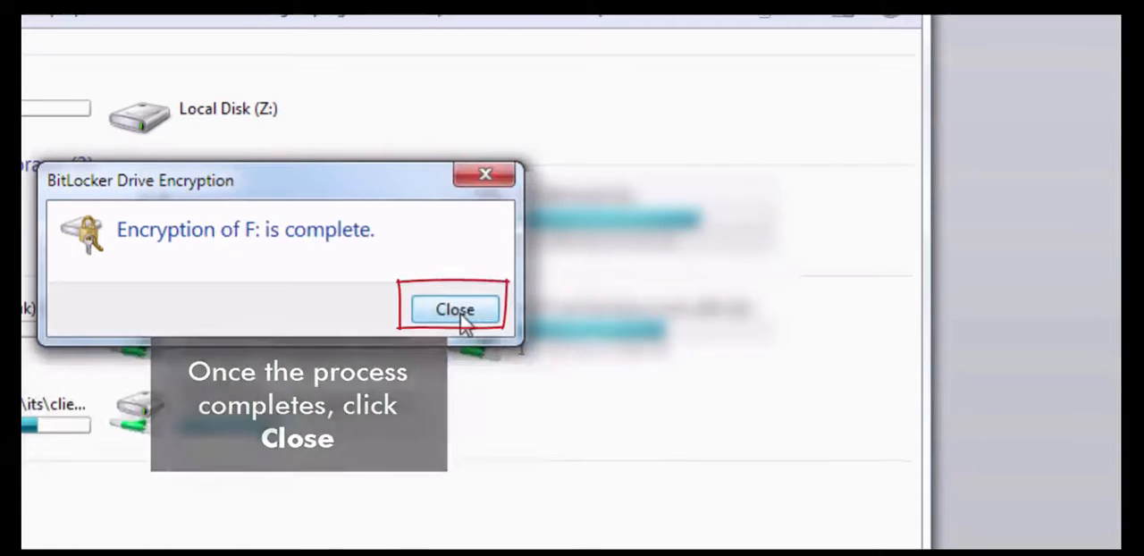
pyautogui.click(455, 309)
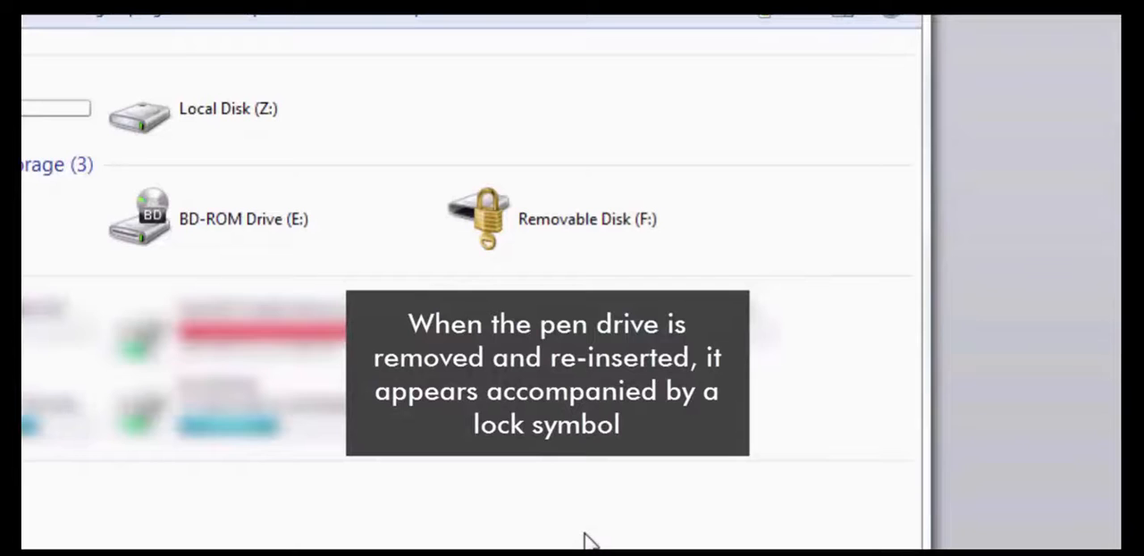